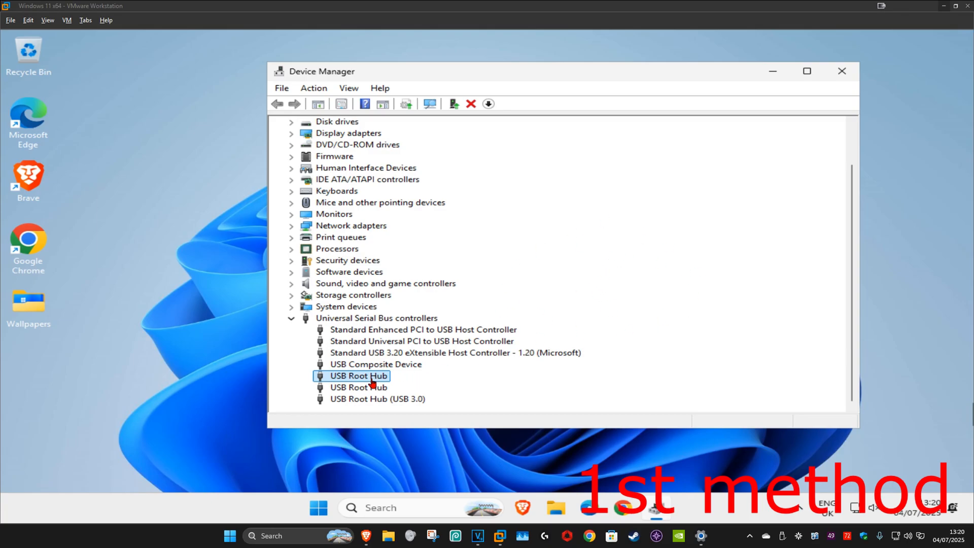
mouse_move(602, 310)
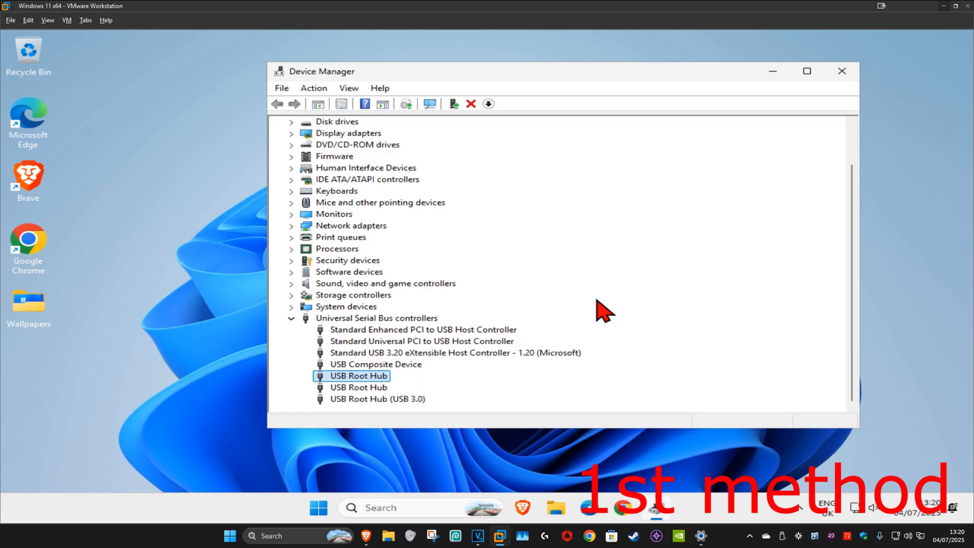
Disable the first USB Root Hub under Universal Serial Bus controllers, then re-enable it.
right_click(359, 376)
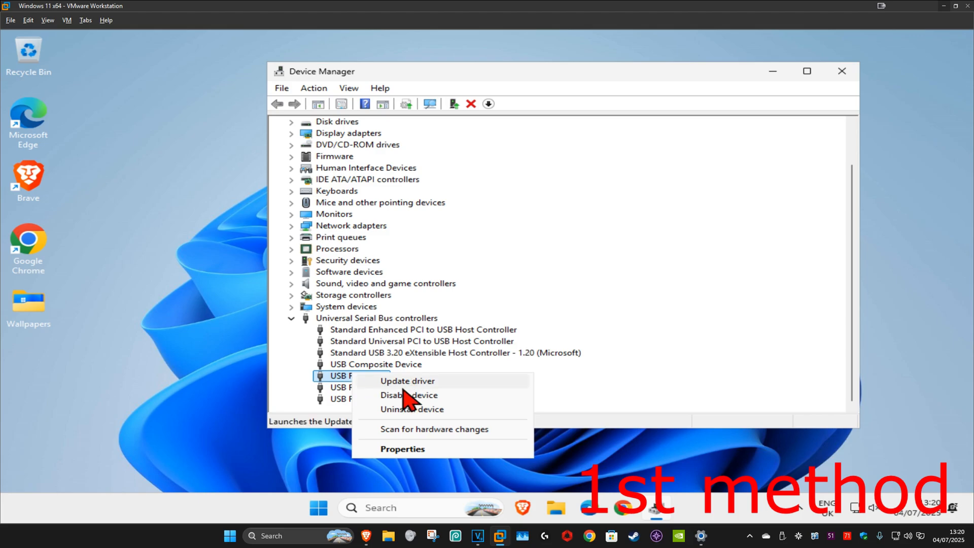
click(408, 395)
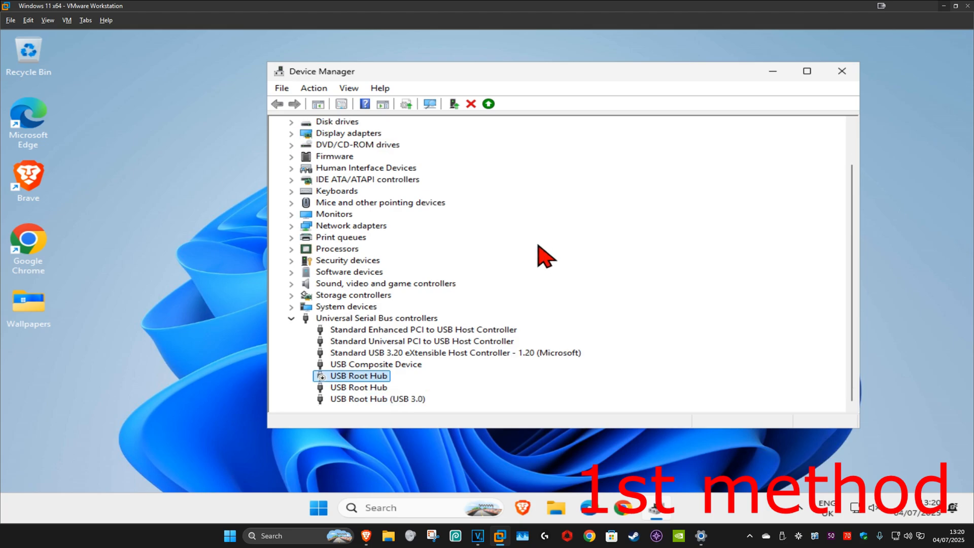
right_click(359, 376)
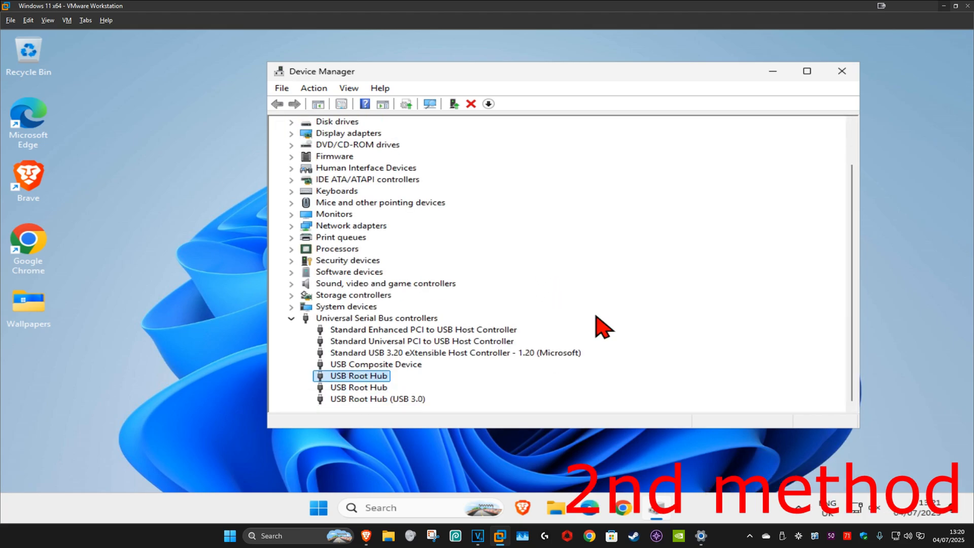
mouse_move(359, 375)
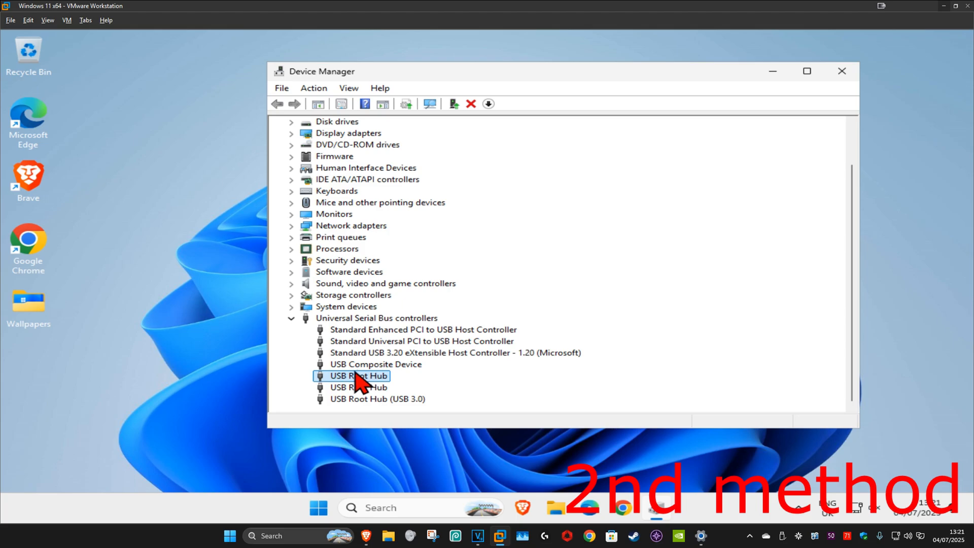
In the hub's Power Management properties, untick 'Allow the computer to turn off this device to save power'.
right_click(358, 376)
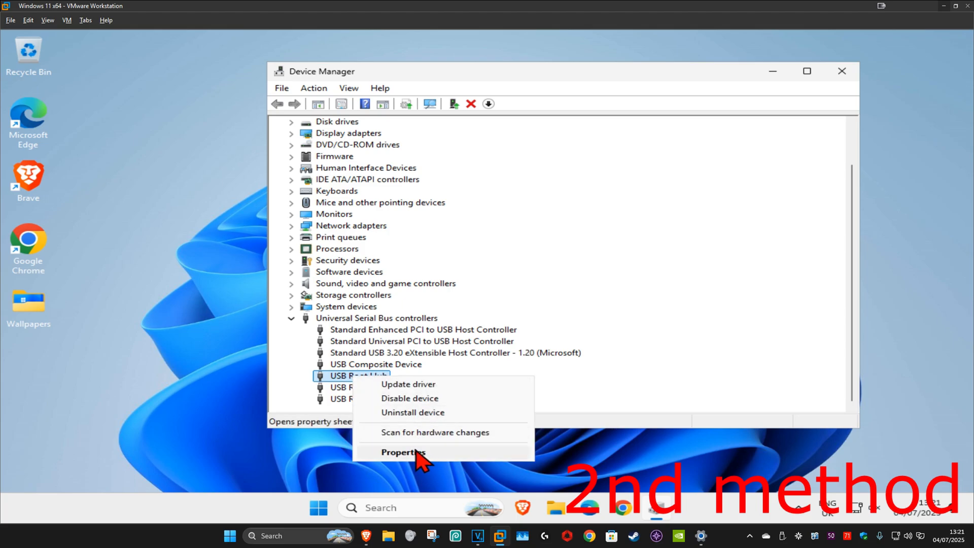
click(402, 451)
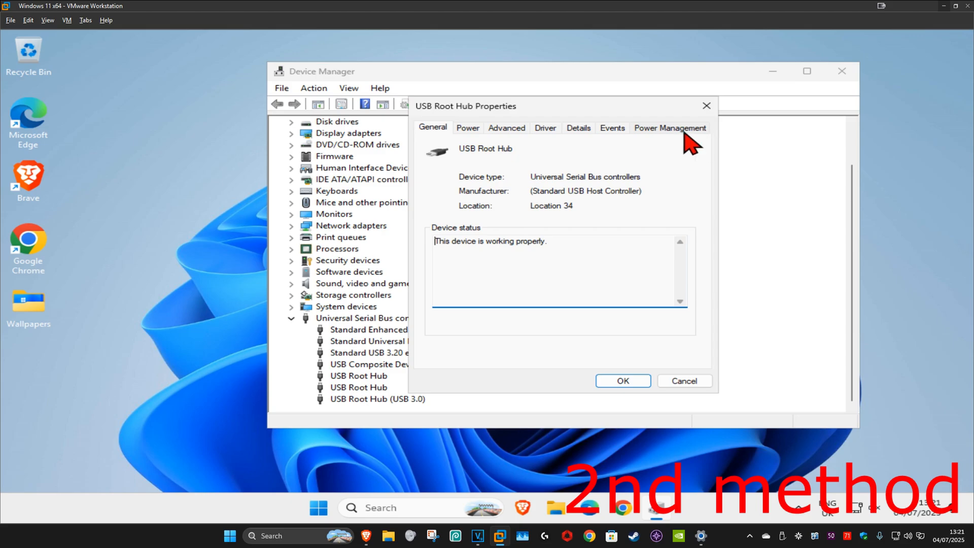
click(669, 128)
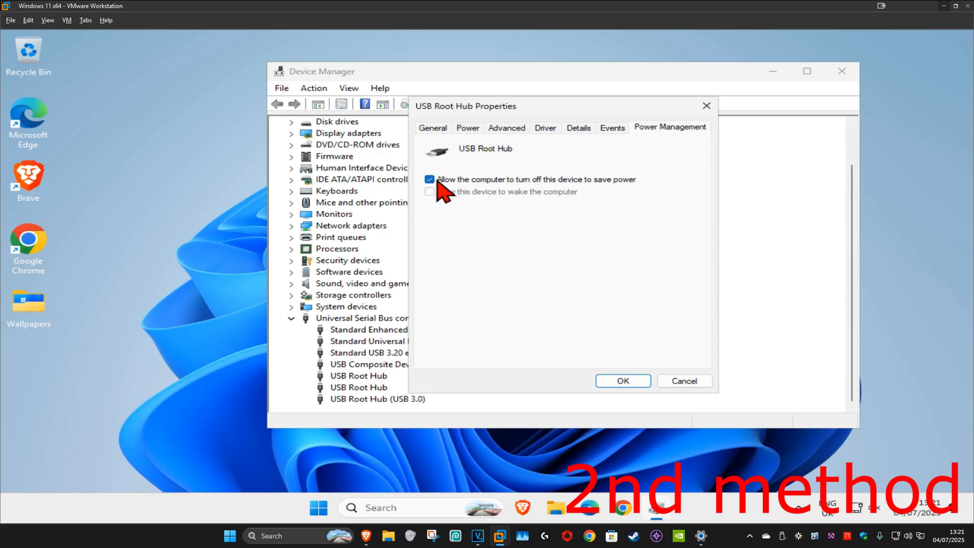
click(429, 178)
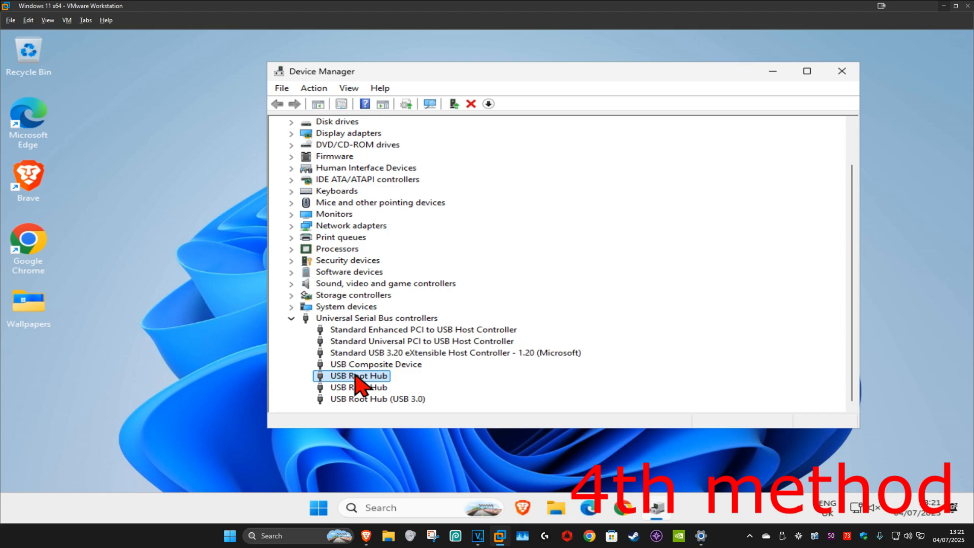
Uninstall the first USB Root Hub and confirm its removal.
right_click(358, 375)
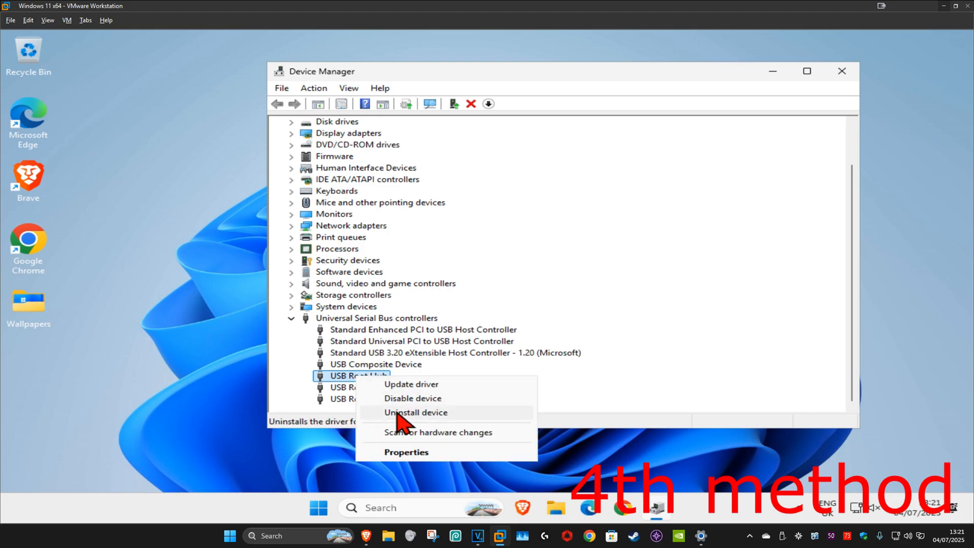
click(415, 413)
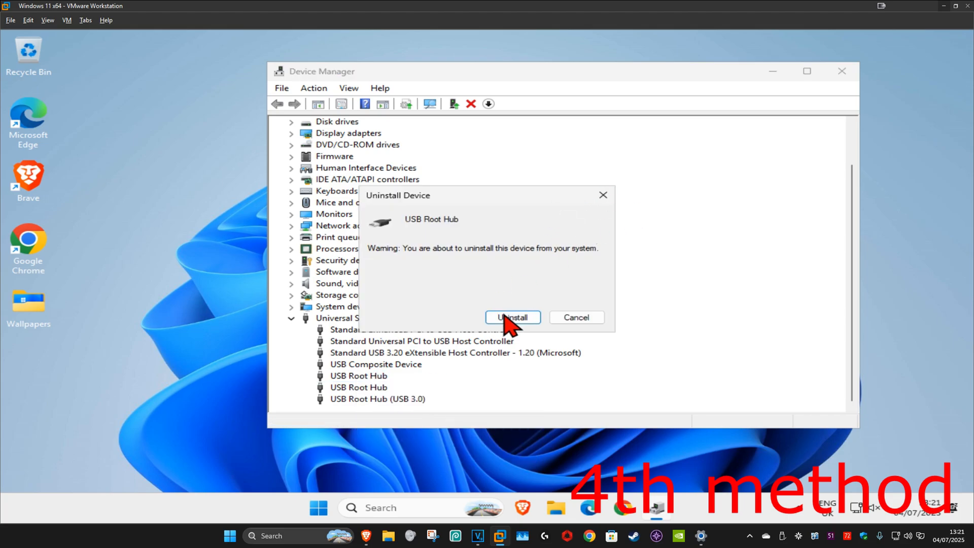
click(512, 318)
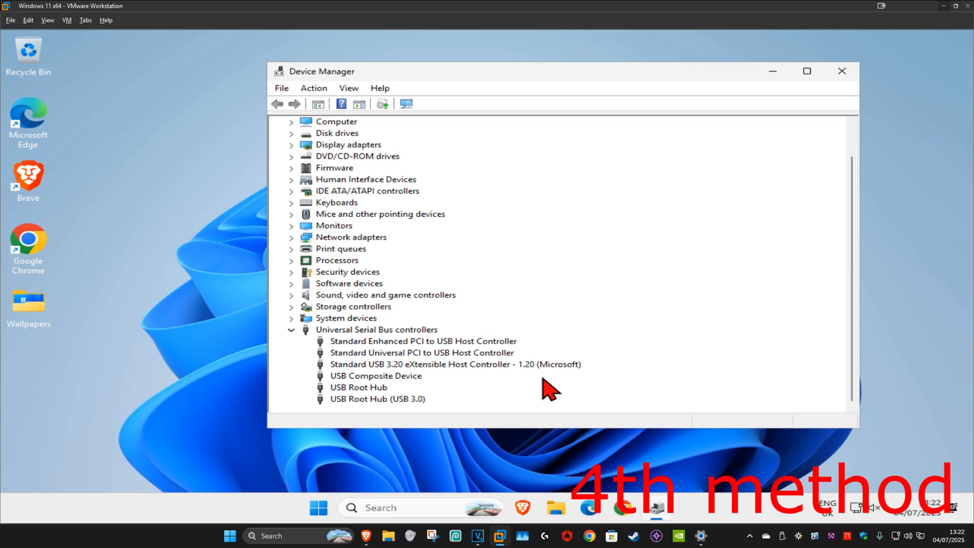
Scan for hardware changes from the Action menu so the hub is detected again.
click(313, 87)
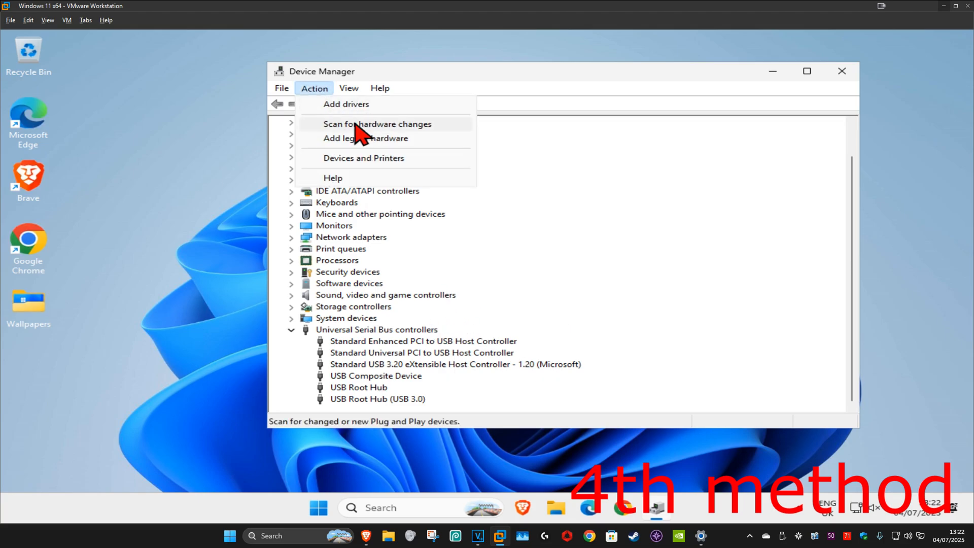
click(376, 124)
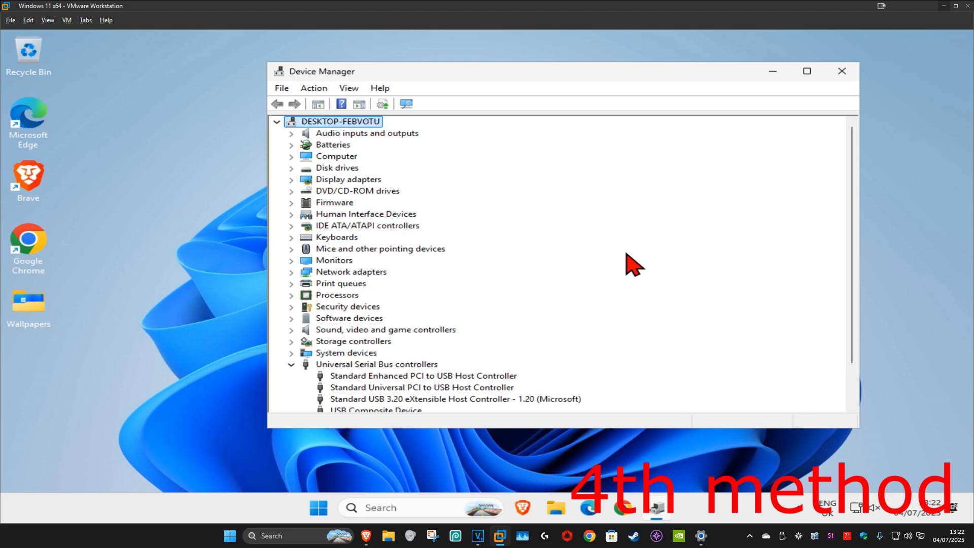
scroll(down, 3)
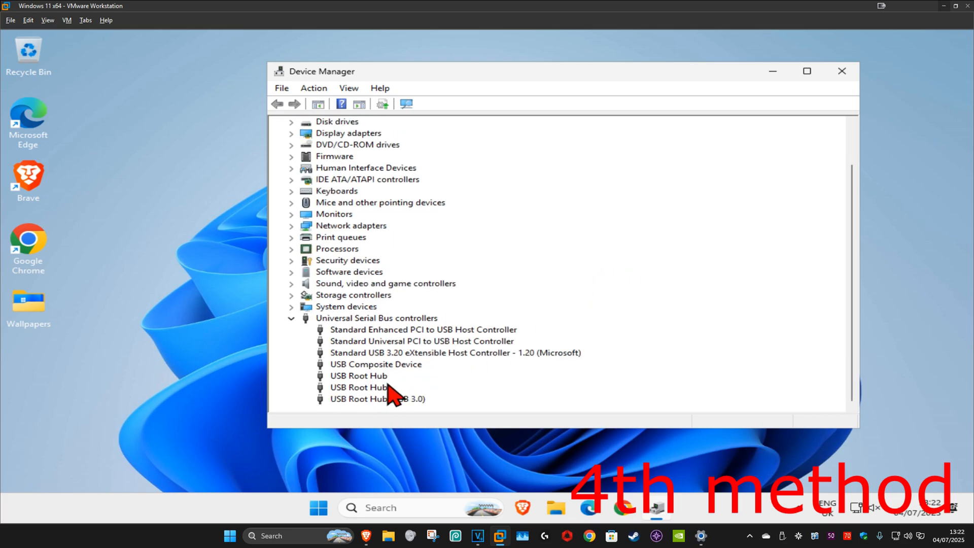
mouse_move(605, 209)
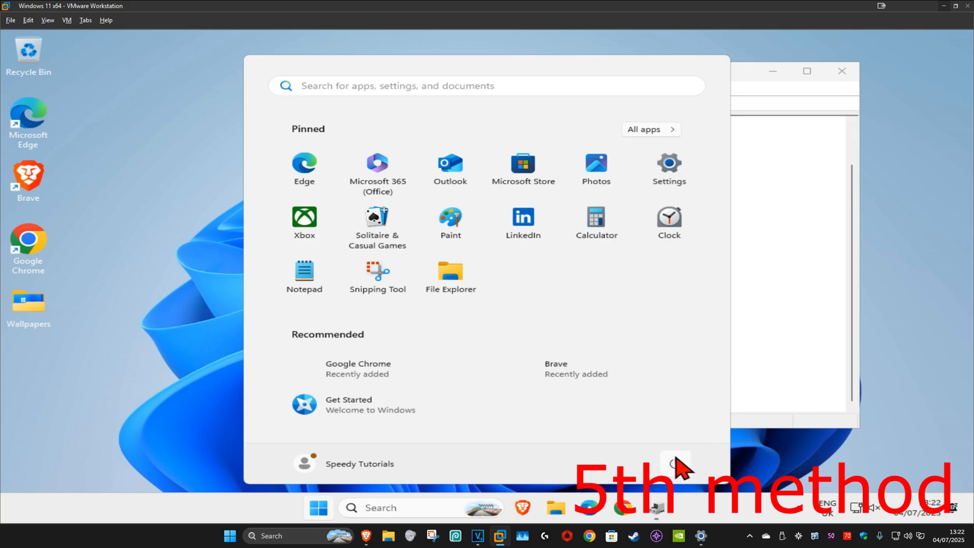
Restart Windows from the Start menu's power options.
click(675, 465)
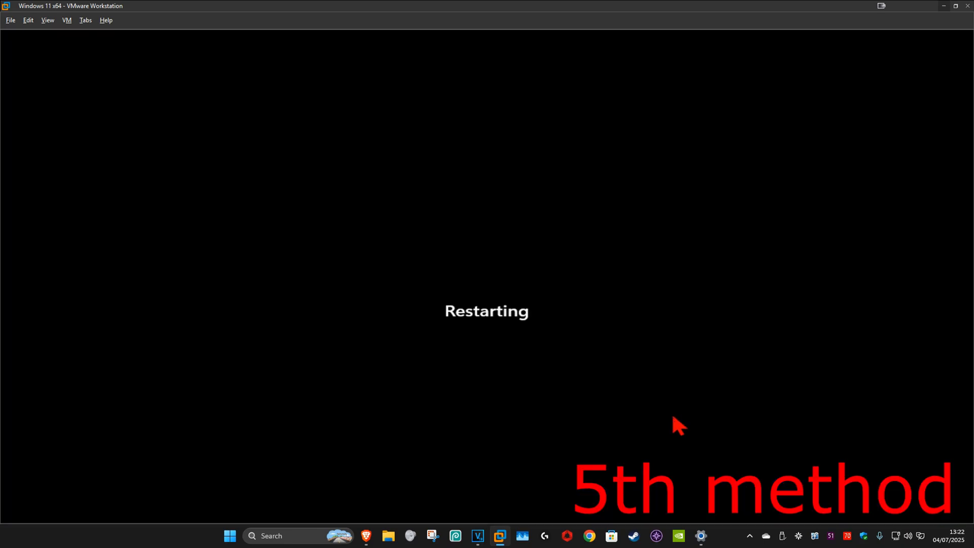